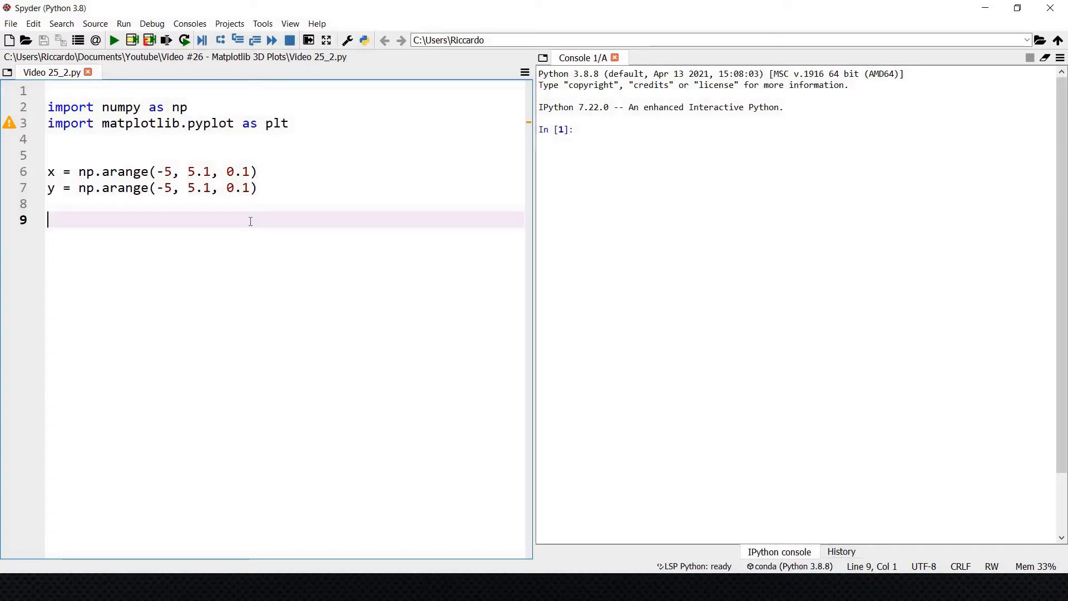
Step: Write the line X, Y = np.meshgrid(x, y) to build the coordinate grids
type("X,")
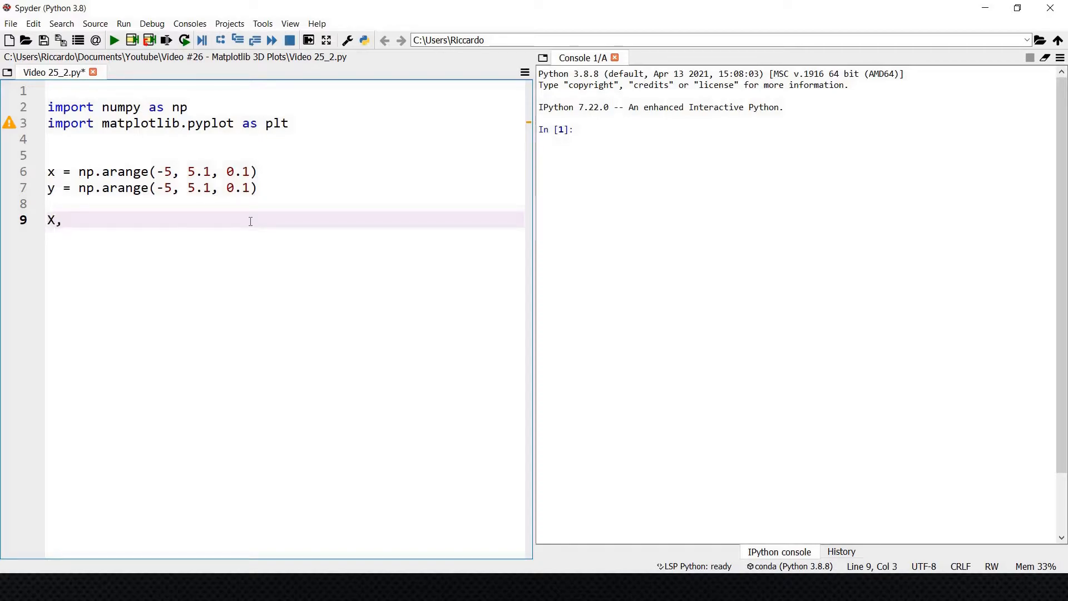
type("Y")
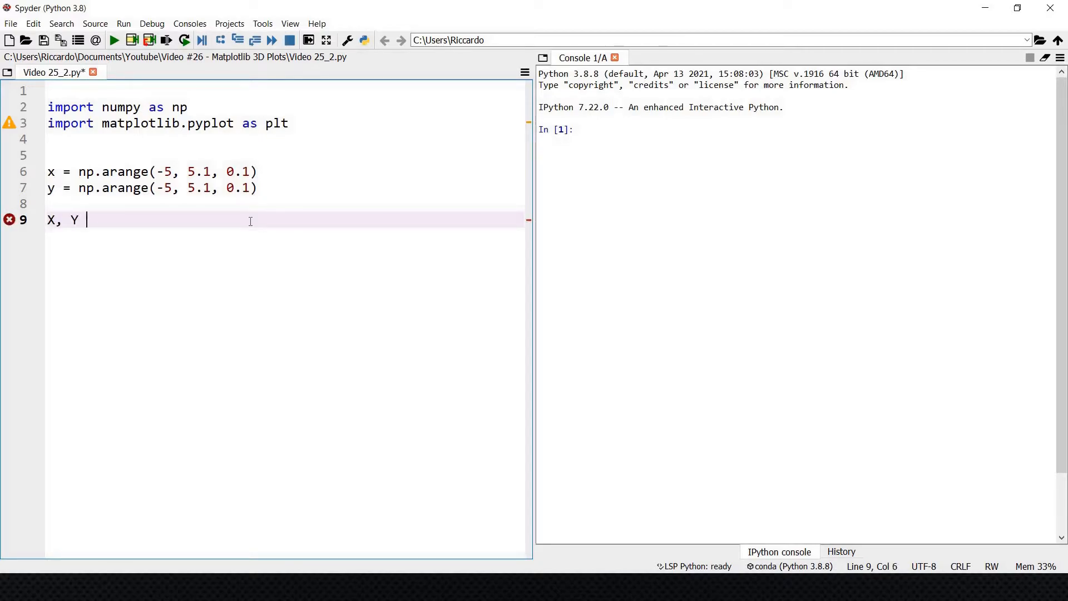
type("=")
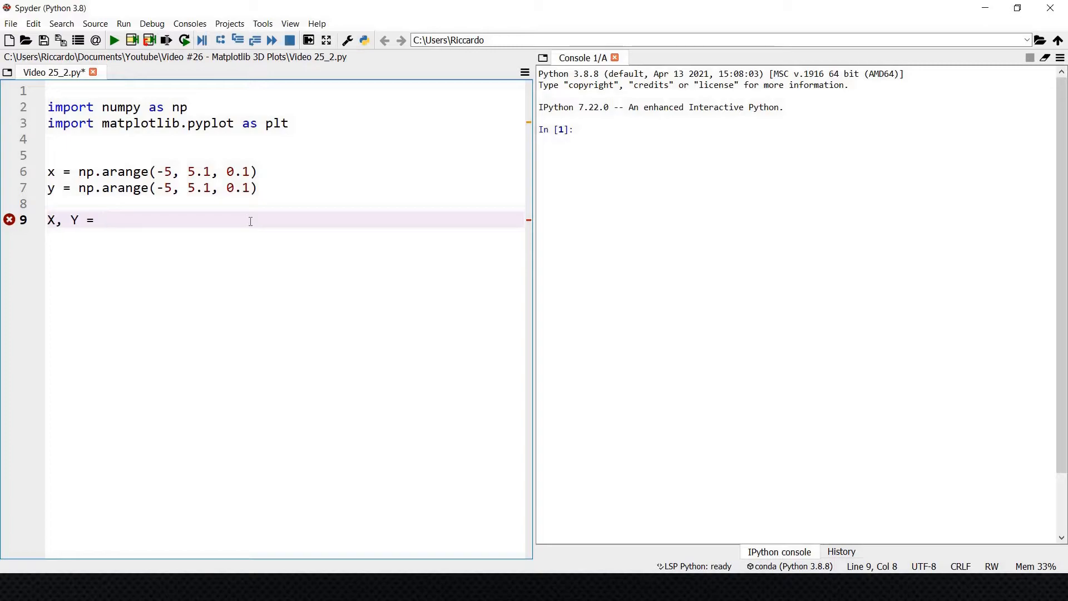
type("np.")
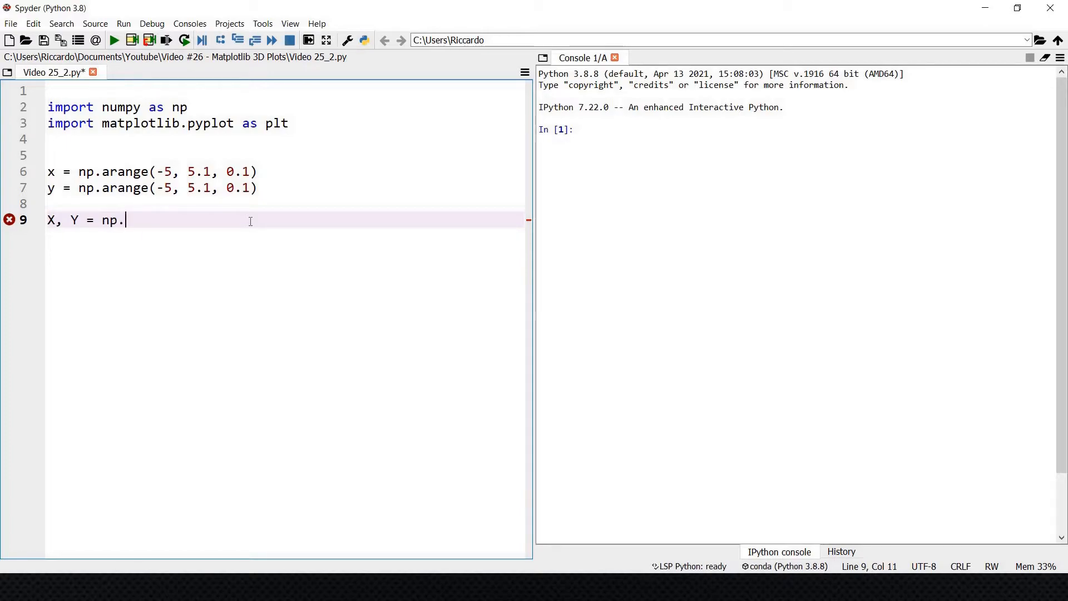
type("meshgrid")
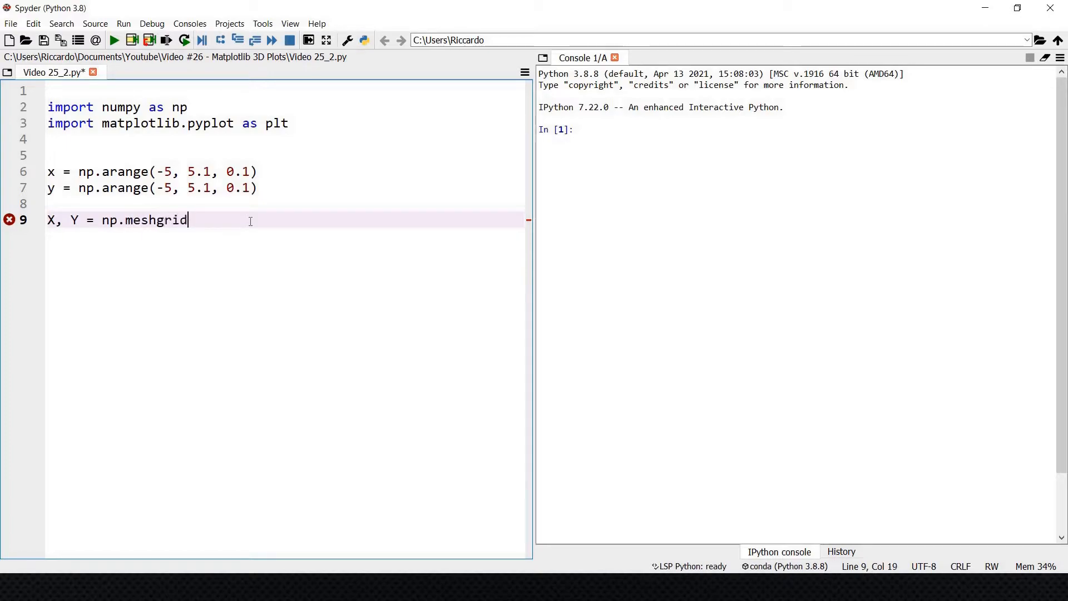
type("(x, y)")
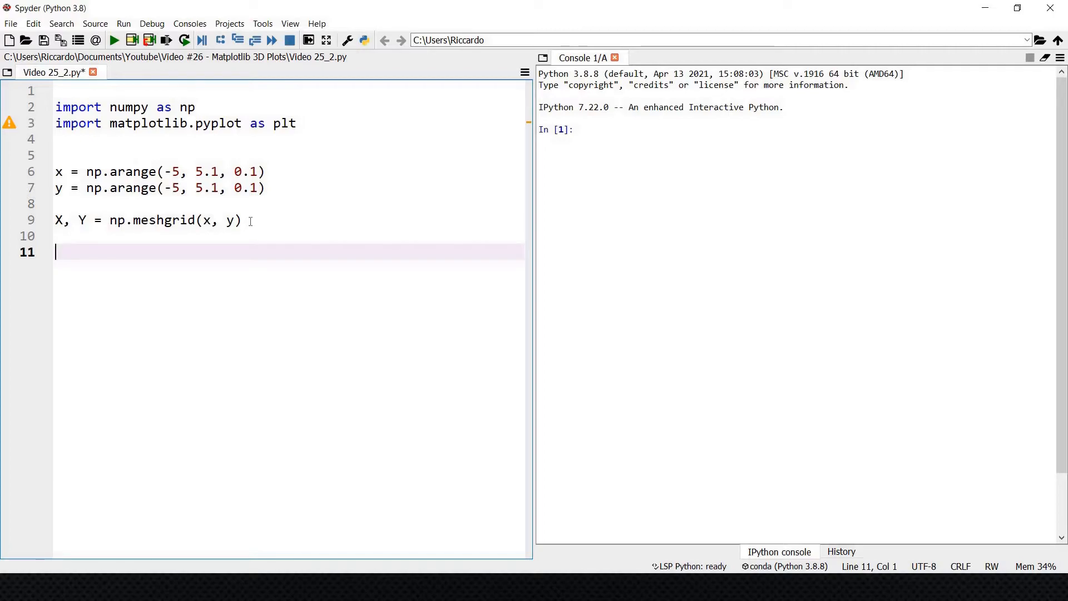
Step: Write the line Z = x*(Y**3)-Y*(X**3) computing the surface from the grid
type("Z")
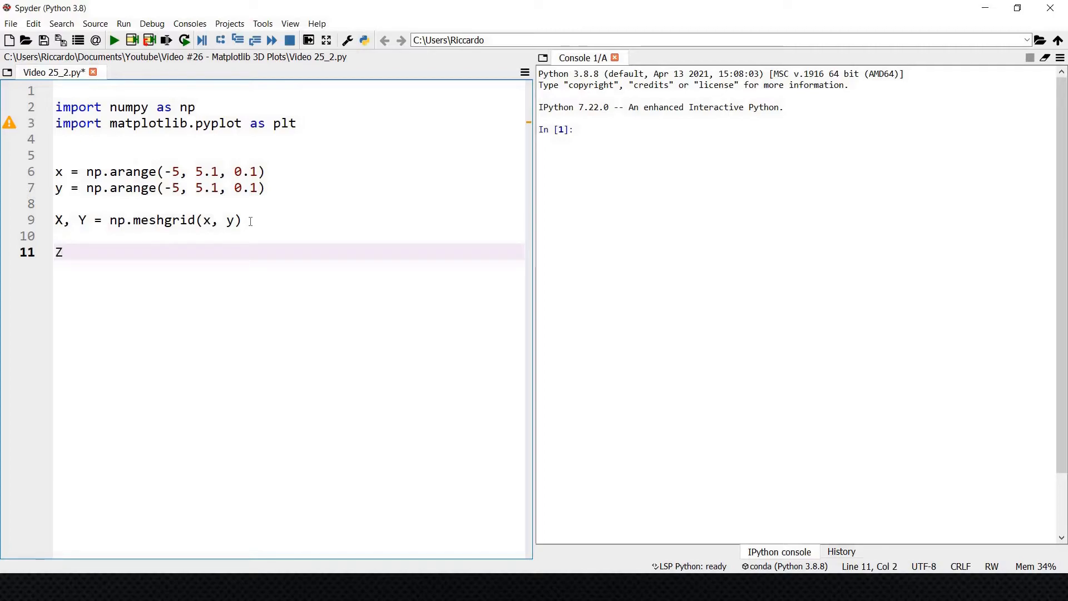
type("=")
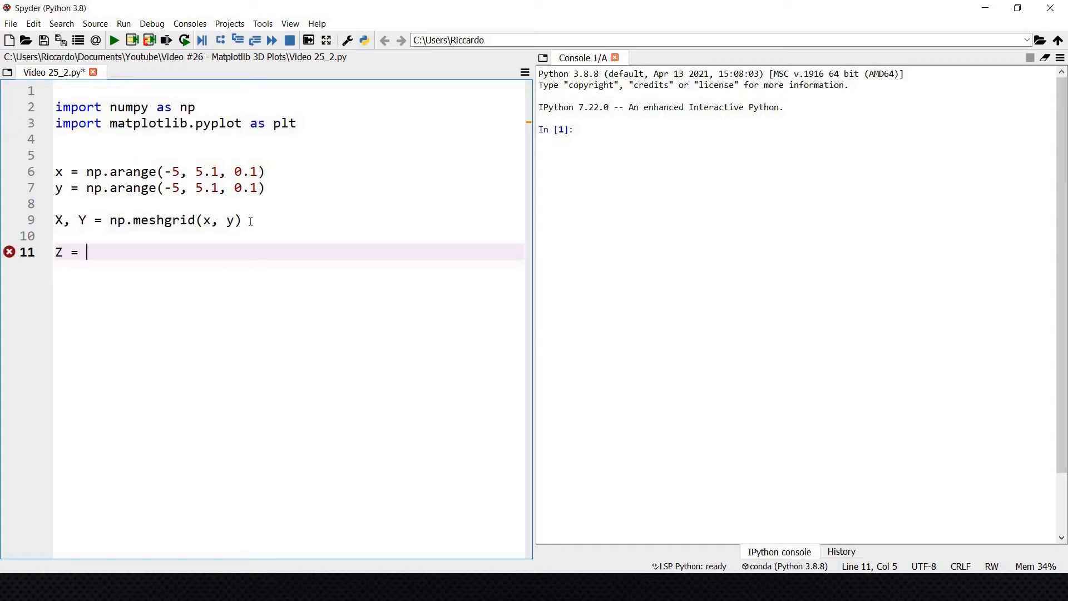
type("x*")
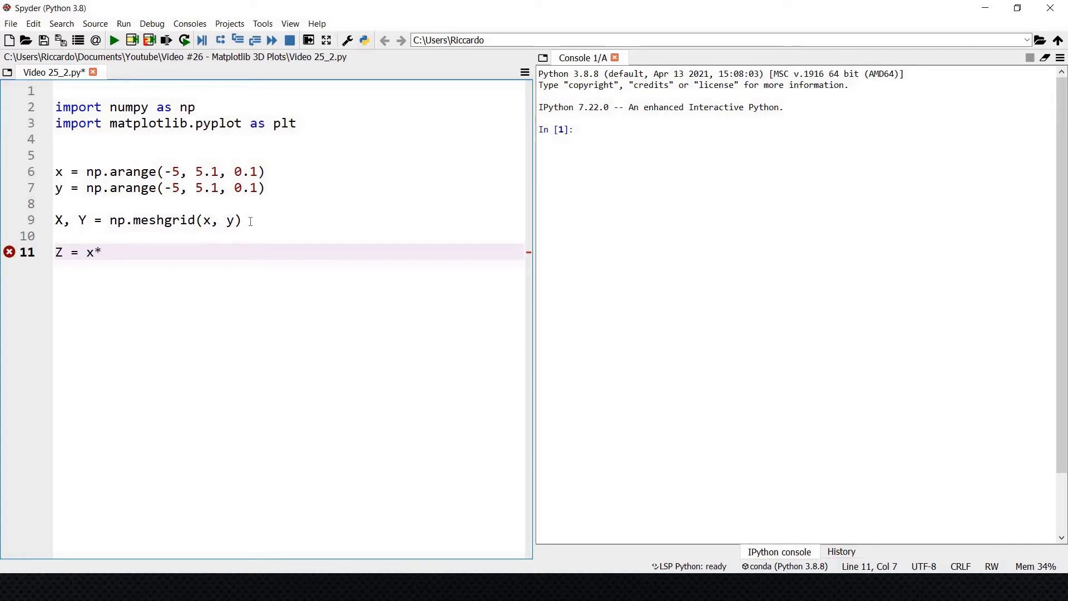
type("(Y**3")
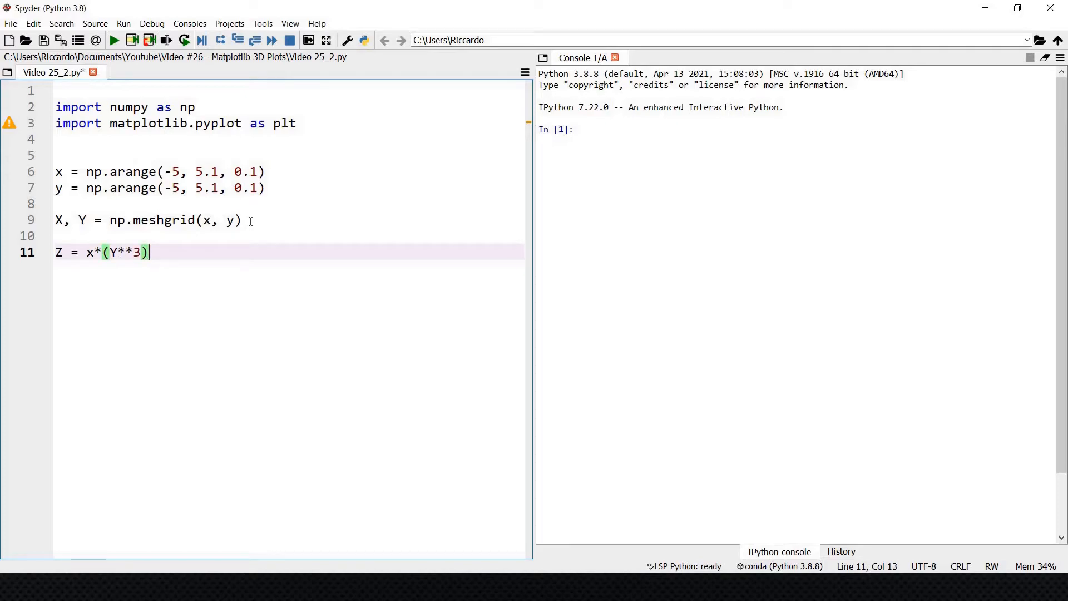
type("-Y")
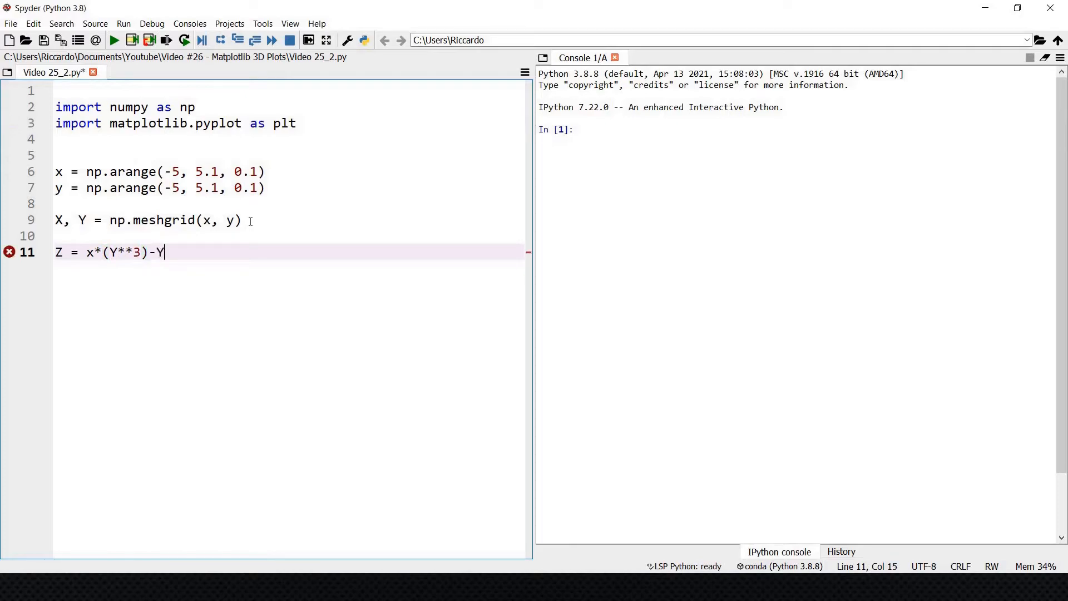
type("*(X)")
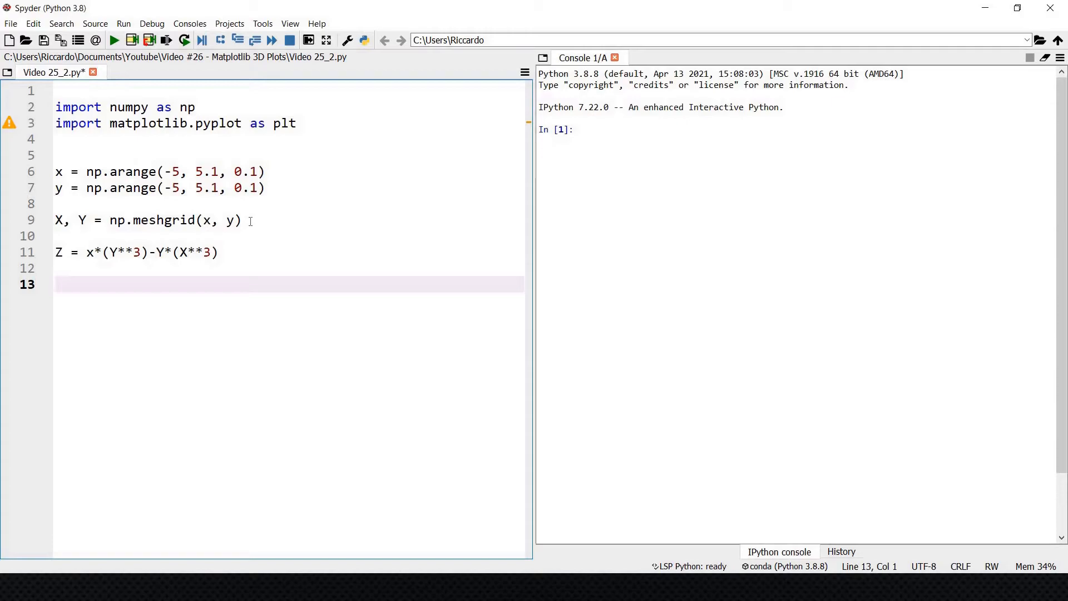
Step: Create the figure and 3D axes: fig = plt.figure() and ax = plt.axes(projection='3d')
type("fig")
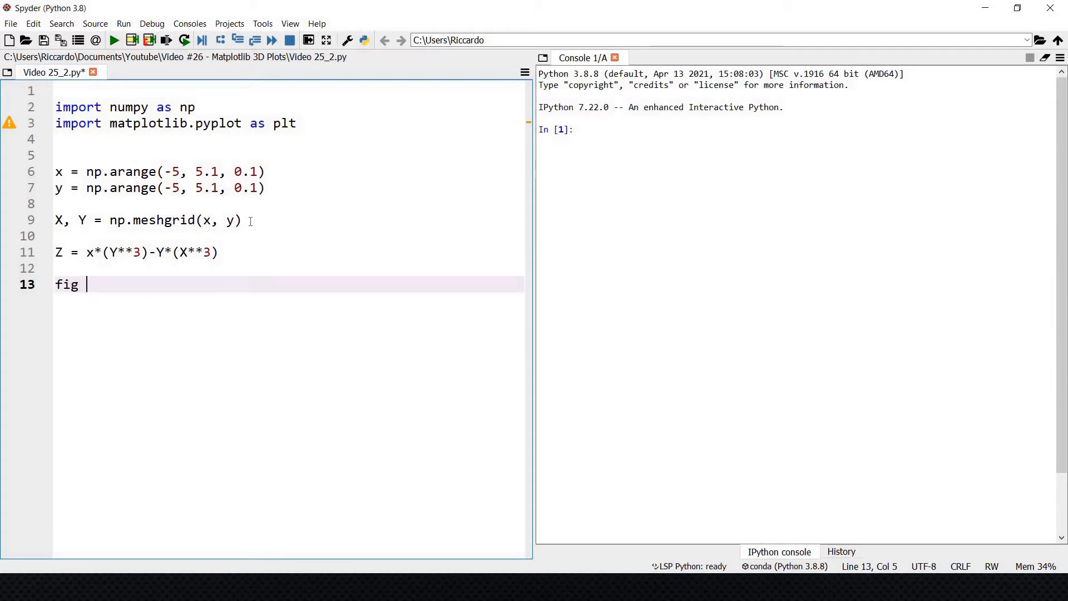
type("=")
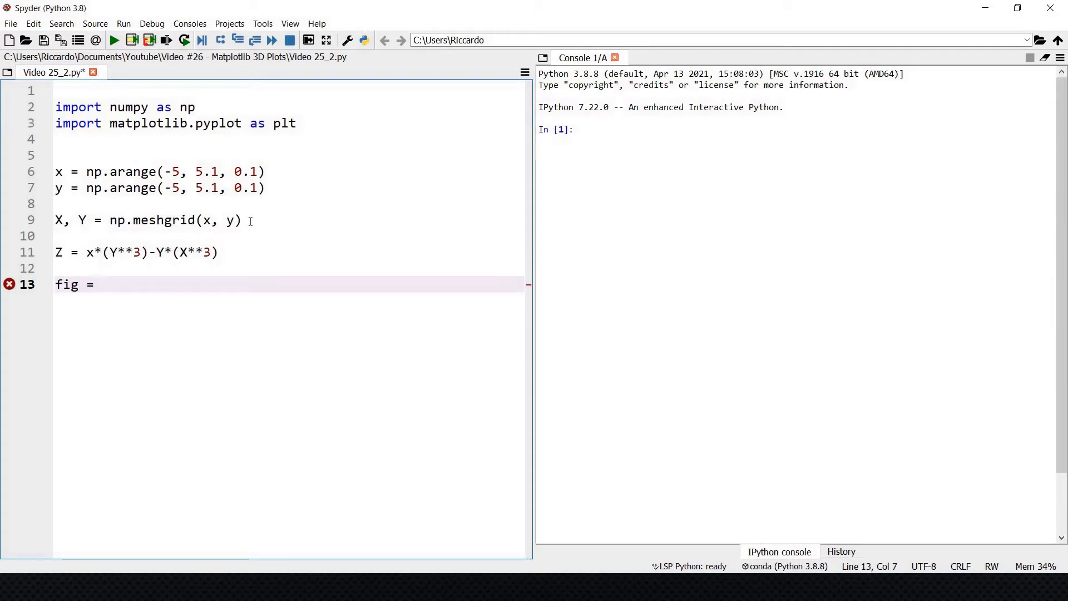
type("plt.figu")
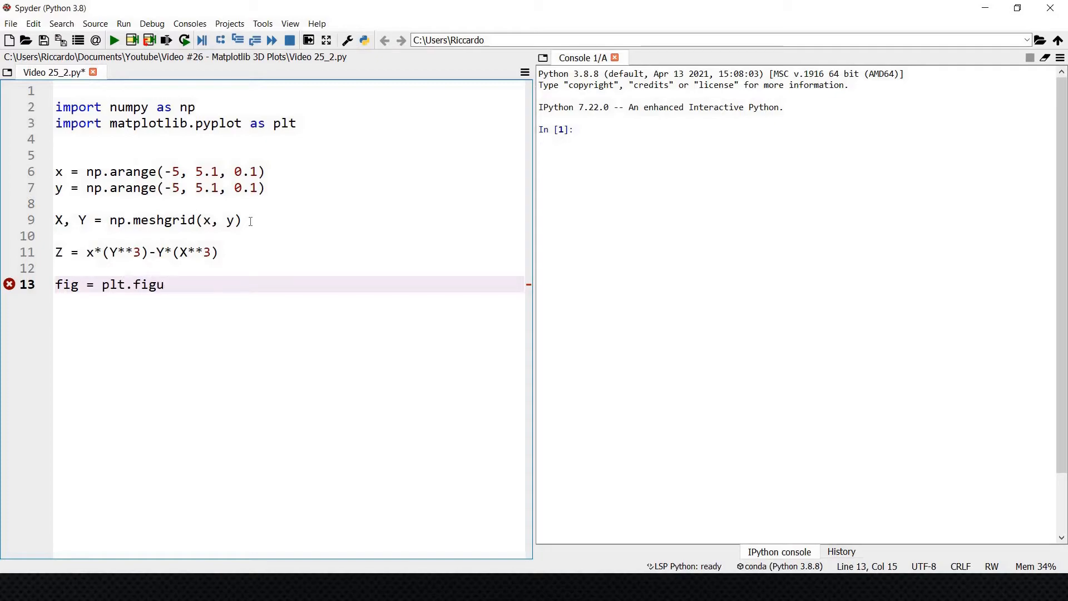
type("re()")
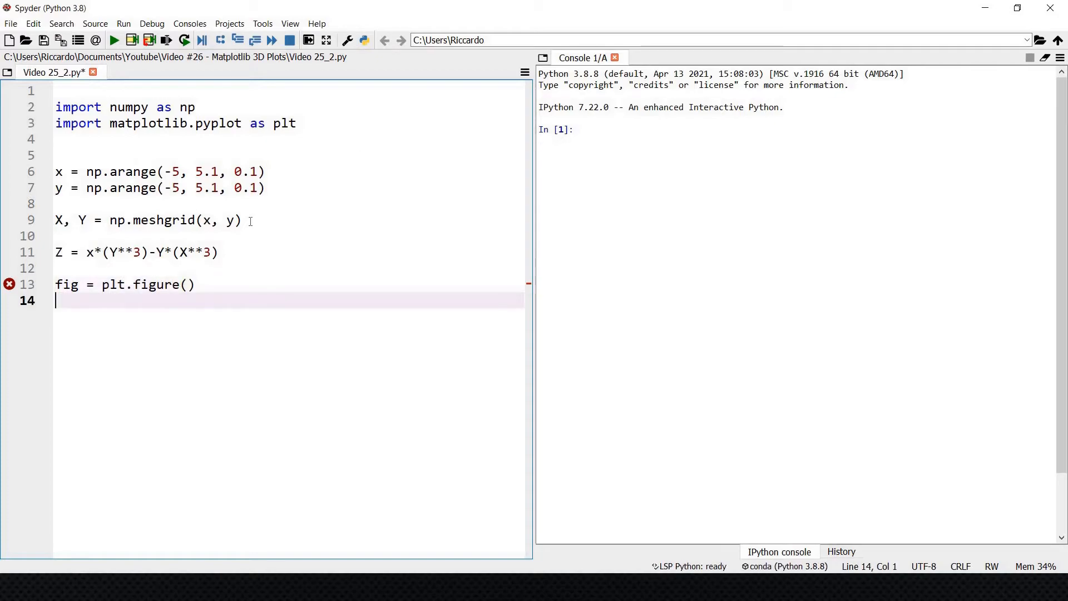
type("ax =")
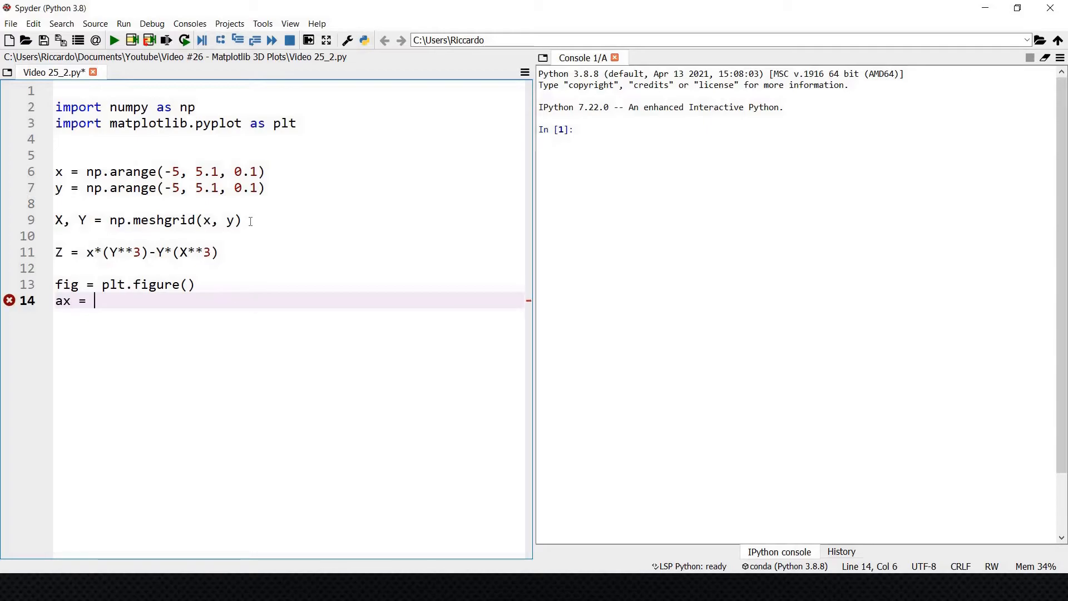
type("plt.a")
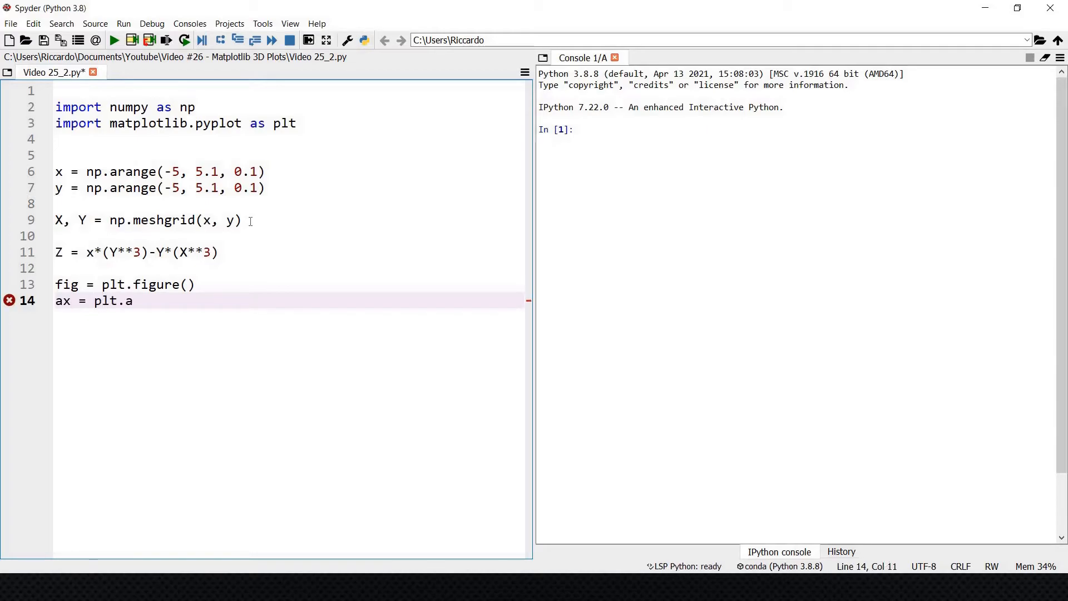
type("xes()")
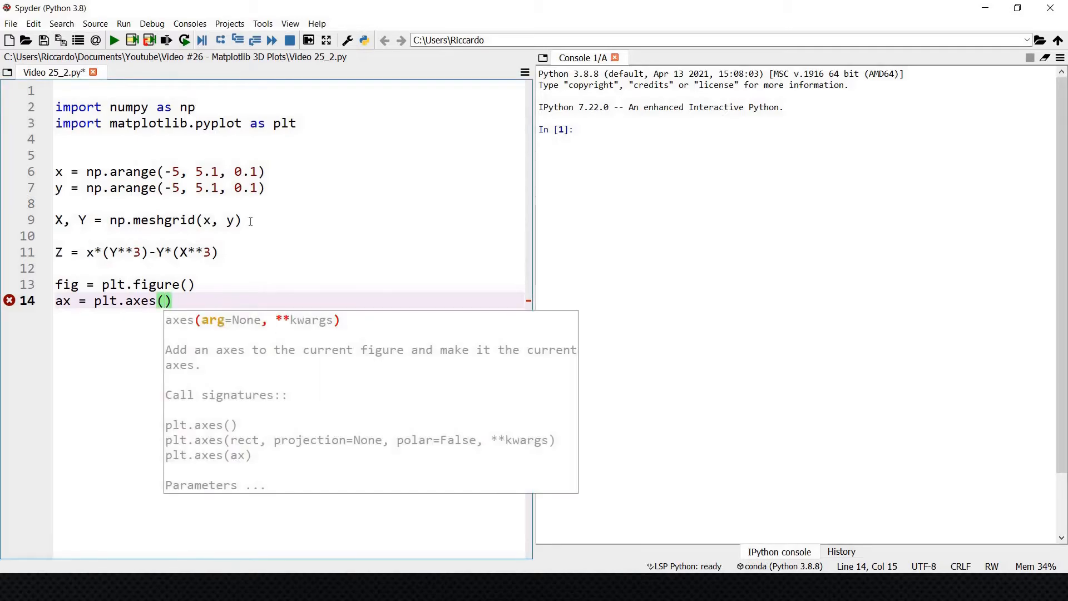
type("projecti")
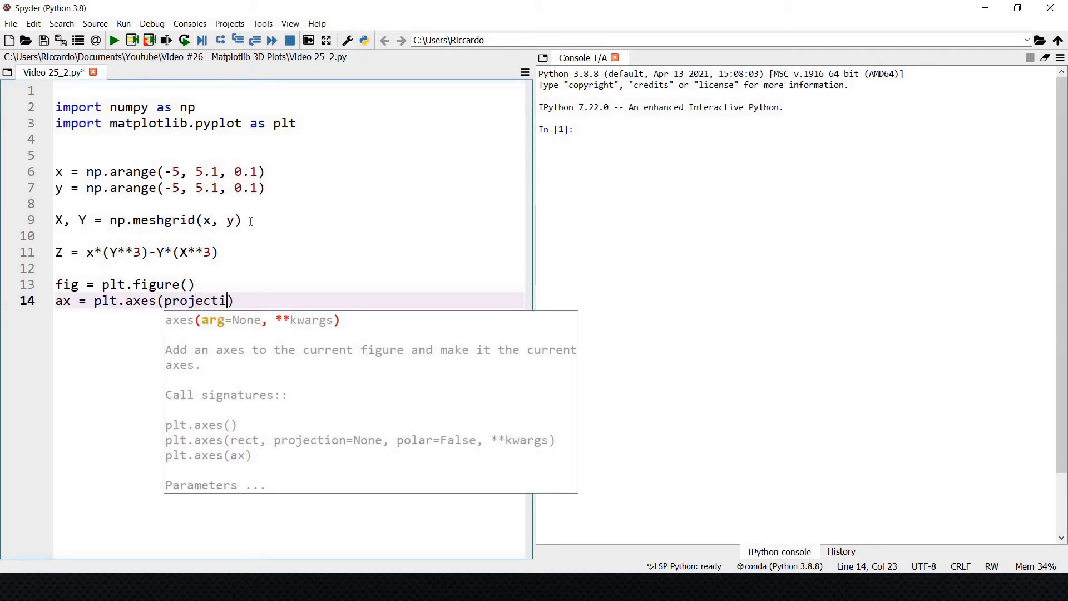
type("on=")
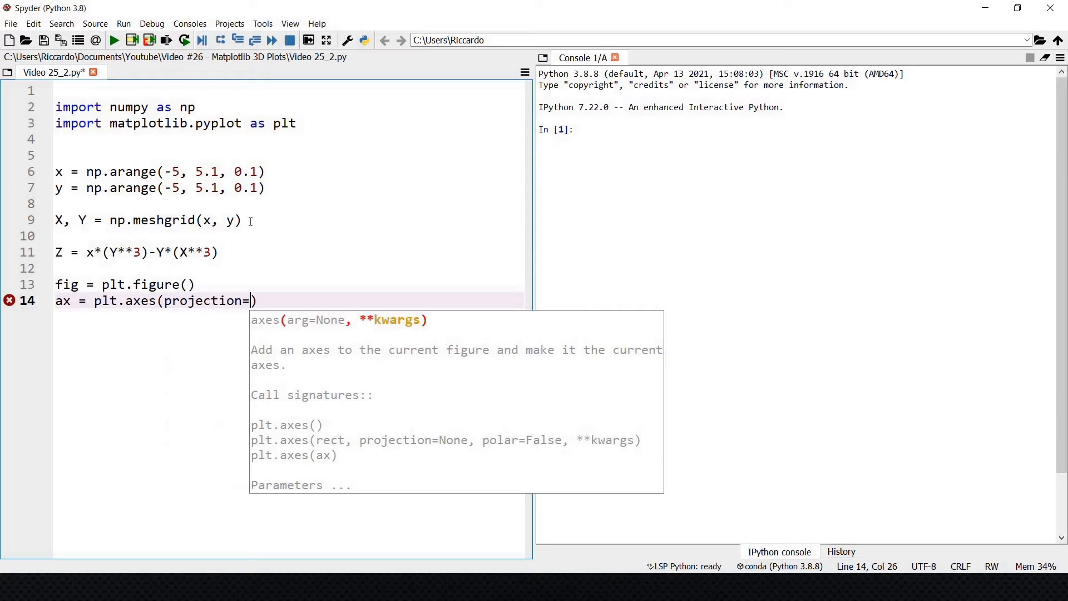
type("'3d'")
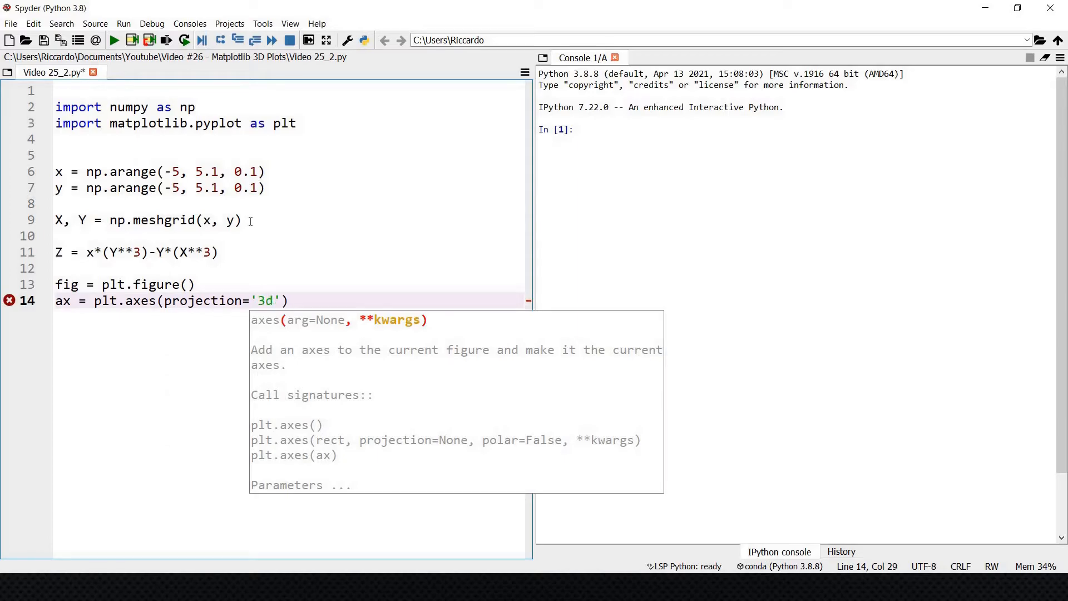
key("Return")
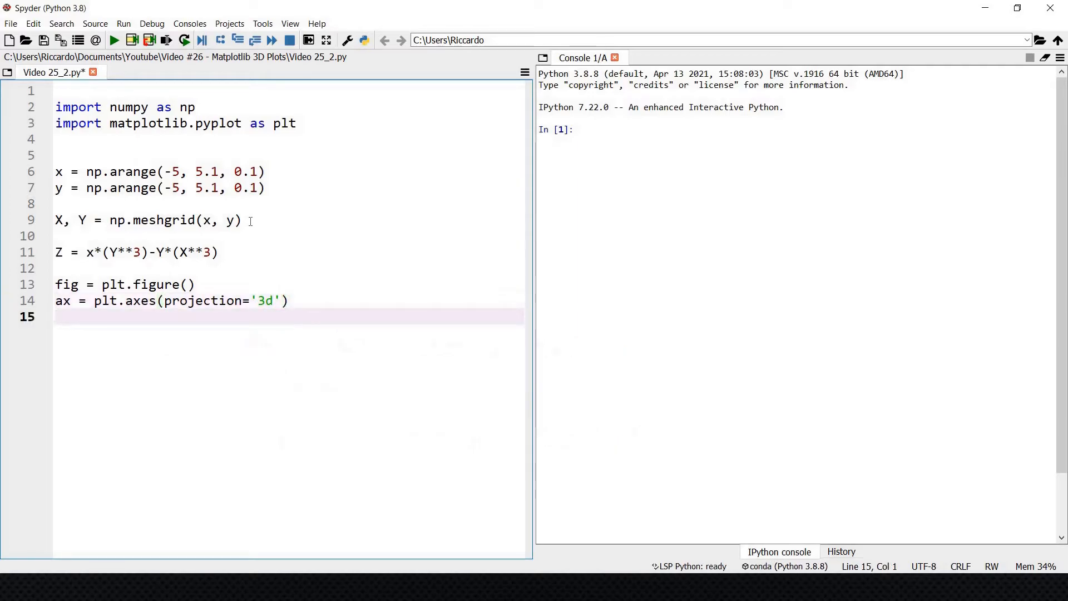
Step: Add ax.plot_surface(X, Y, Z, cmap='viridis') to draw the surface
type("ax")
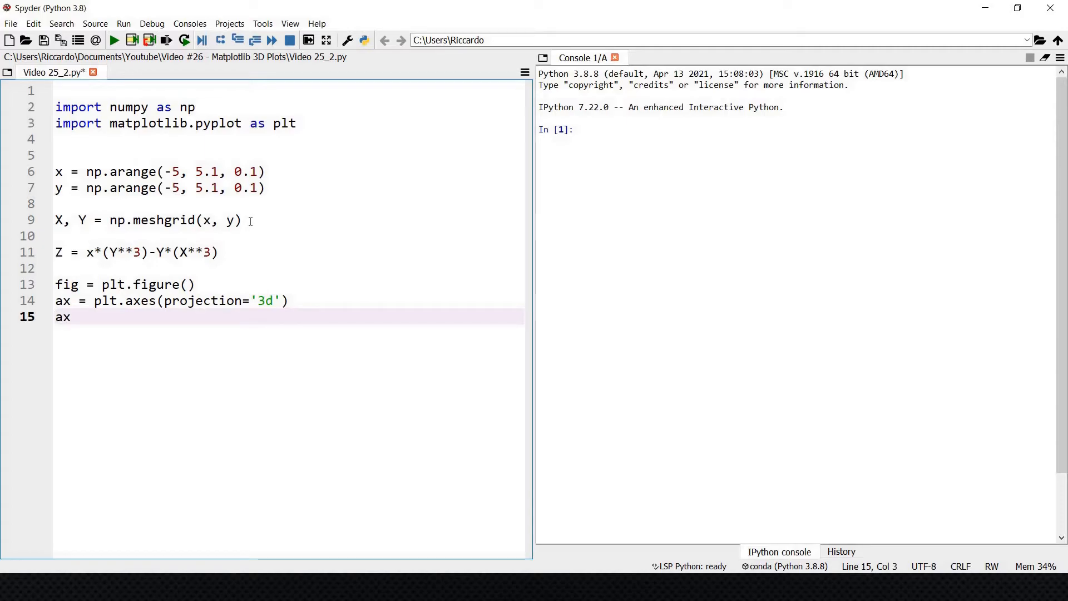
type(".plot()")
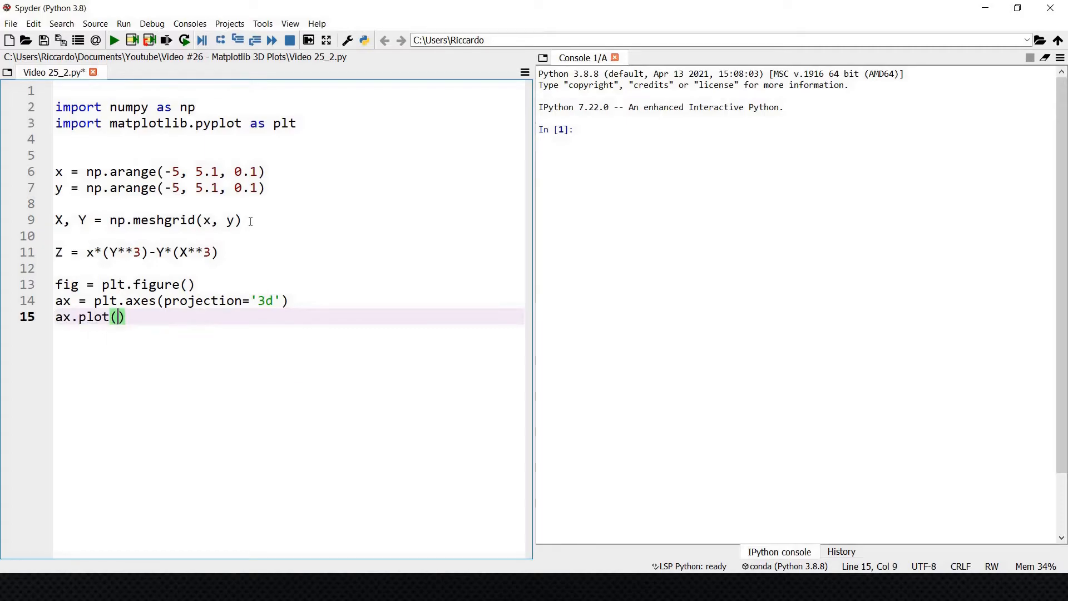
type("_su")
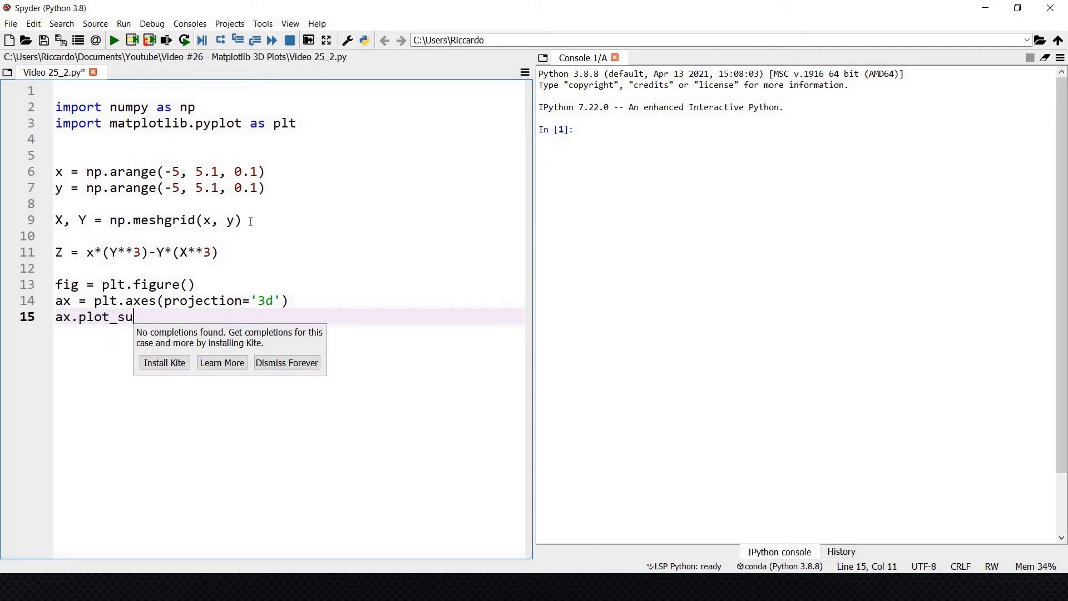
type("rface")
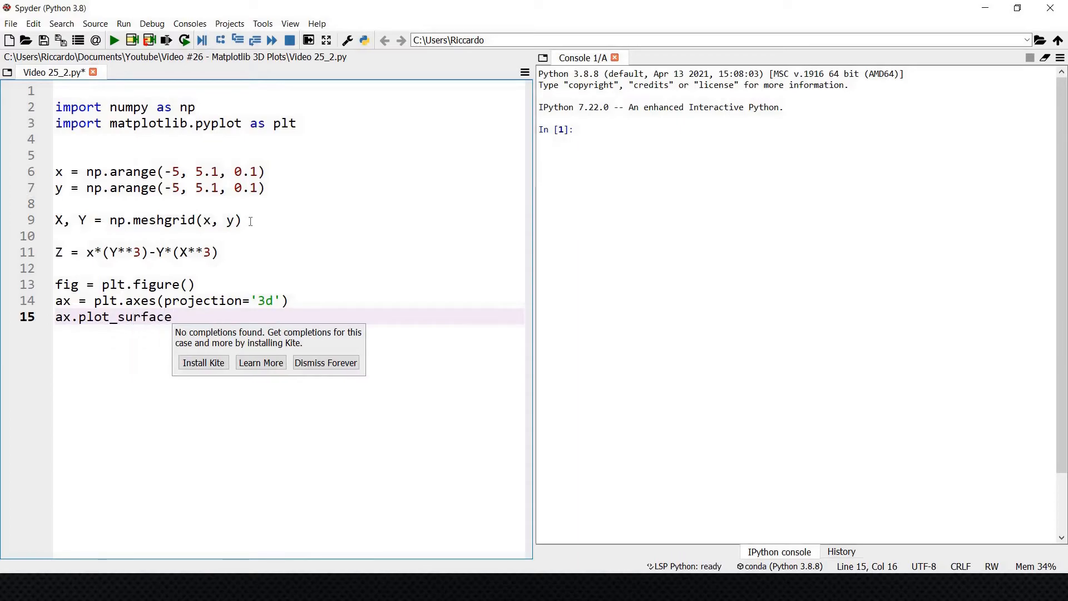
type("(X")
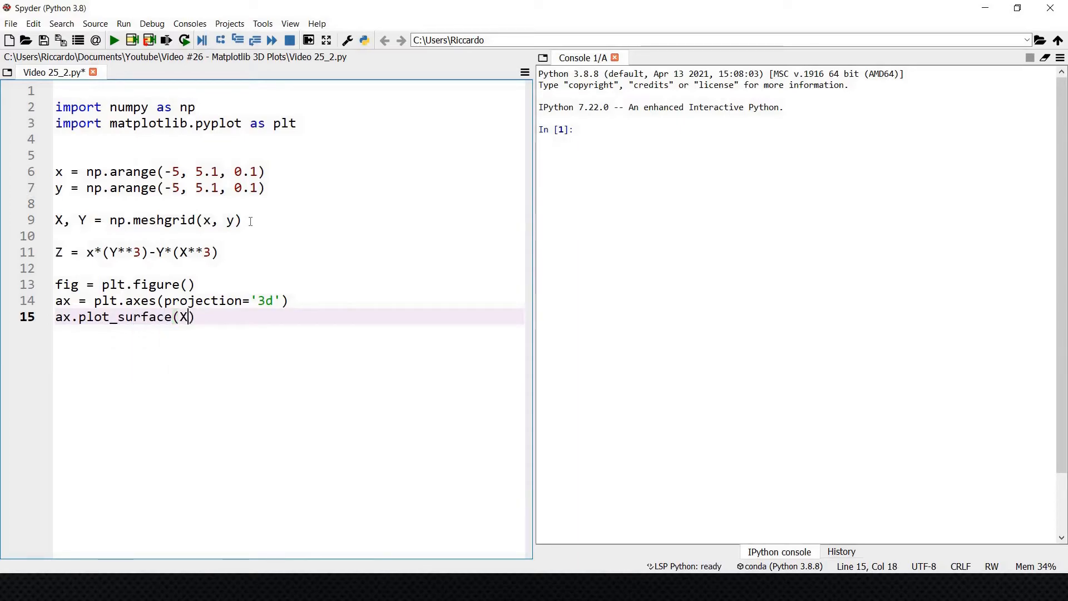
type(", Y,")
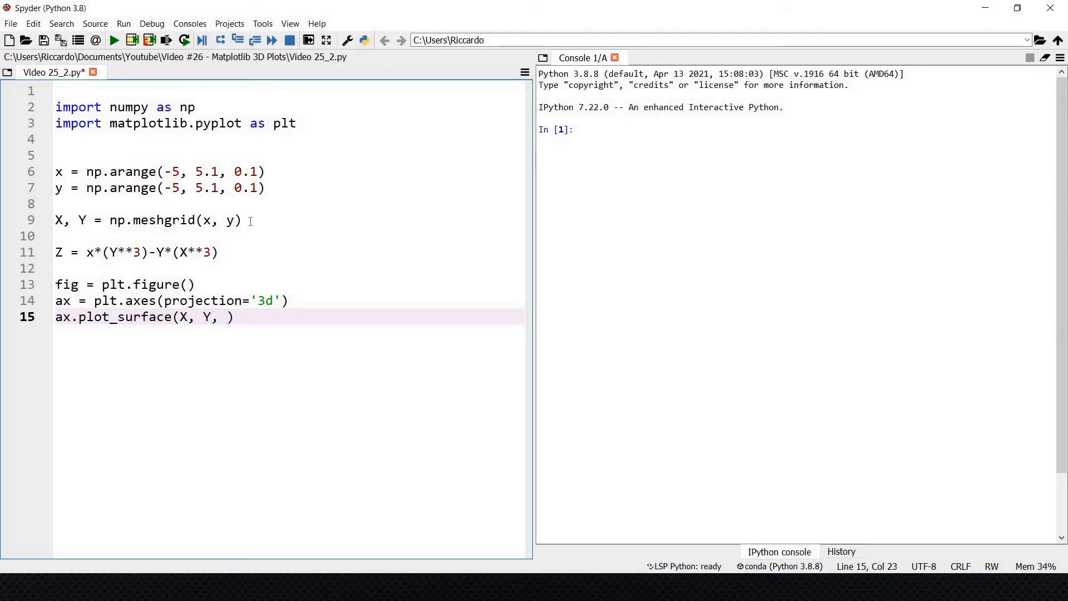
type("Z,")
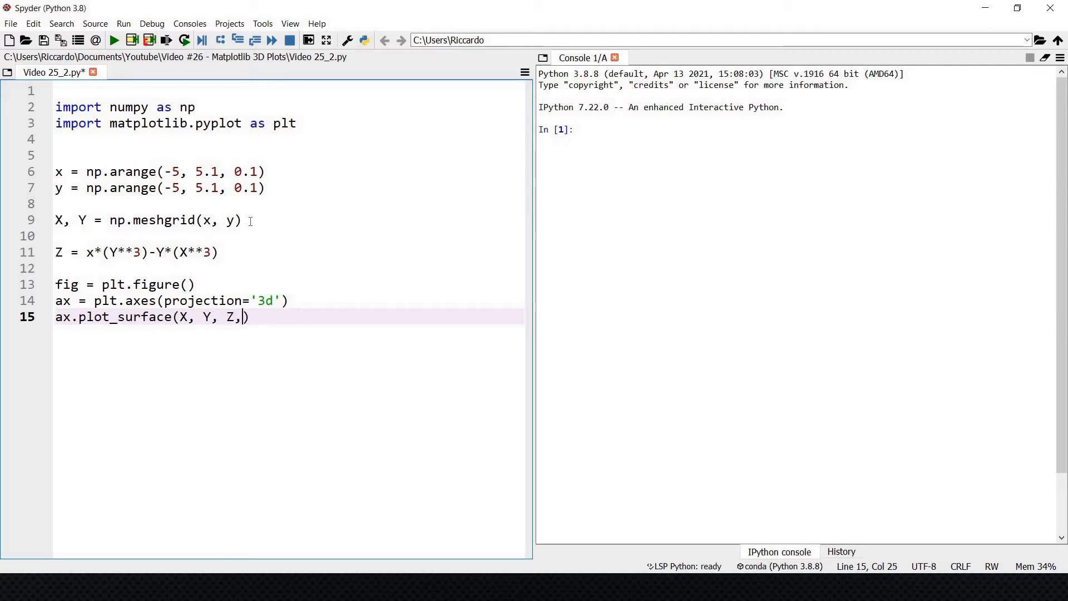
type("c")
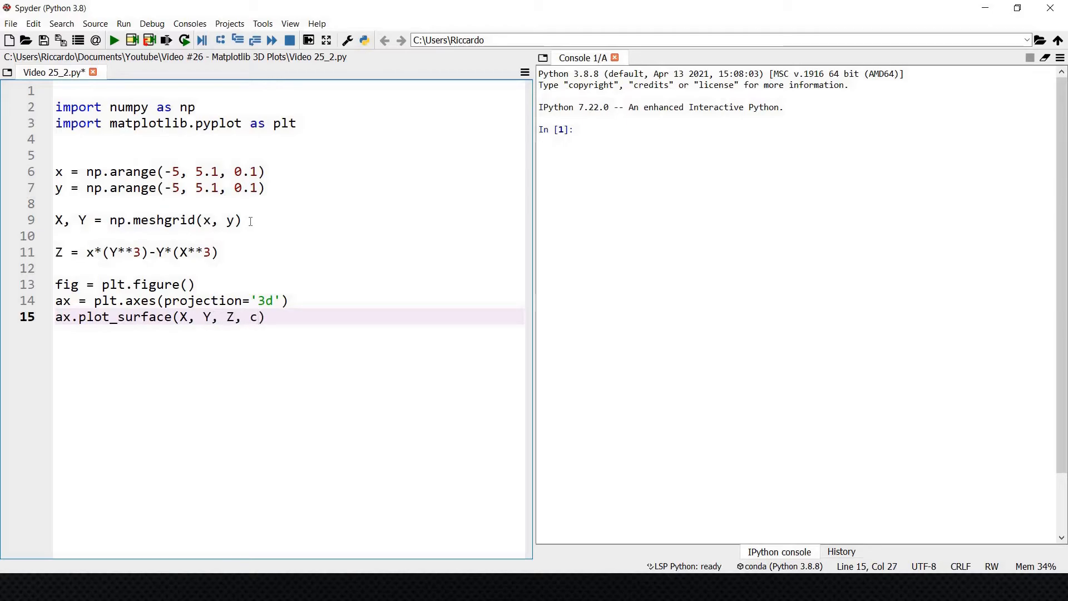
type("map='viridis")
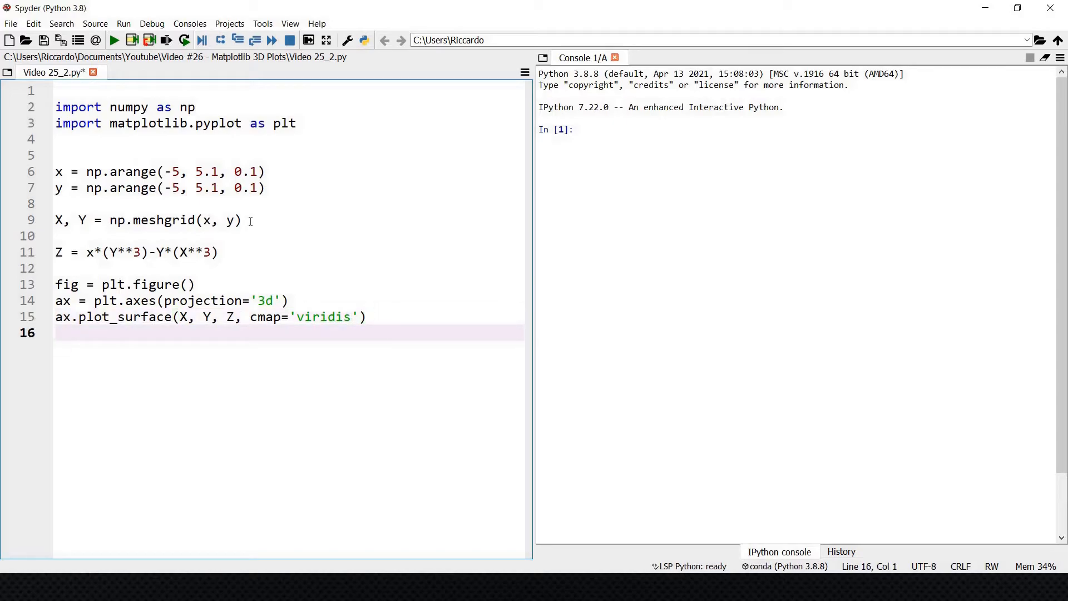
Step: End the script with plt.show() to display the plot
type("plt.show(")
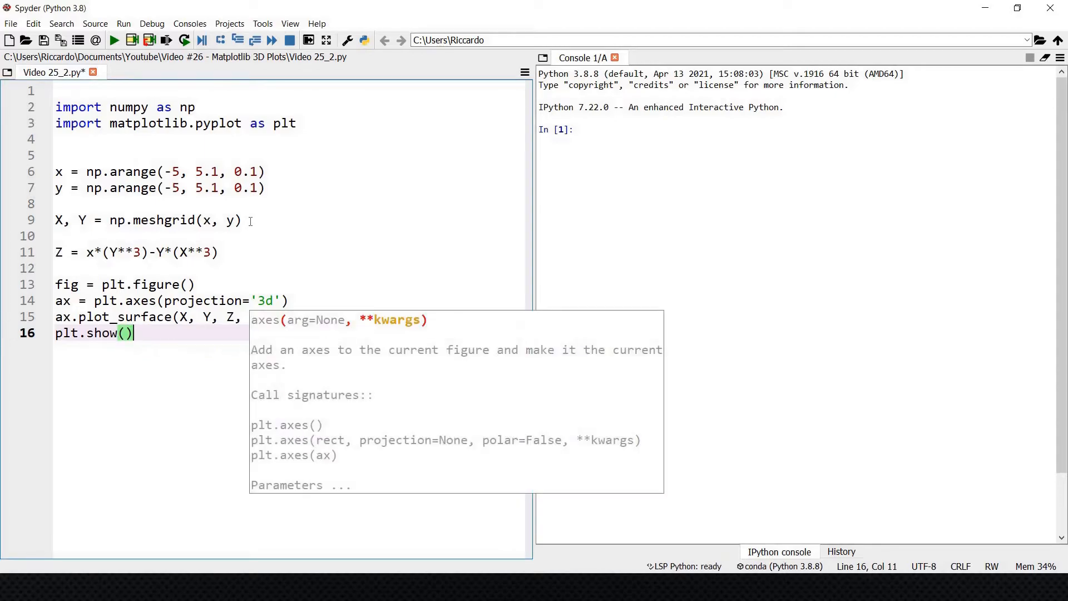
key("enter")
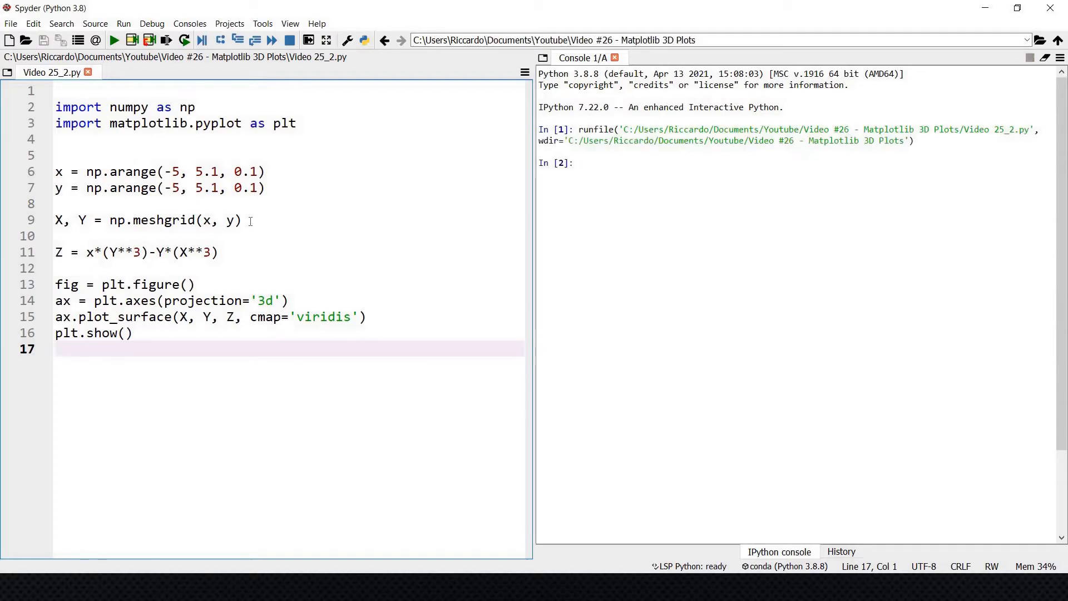
left_click(115, 39)
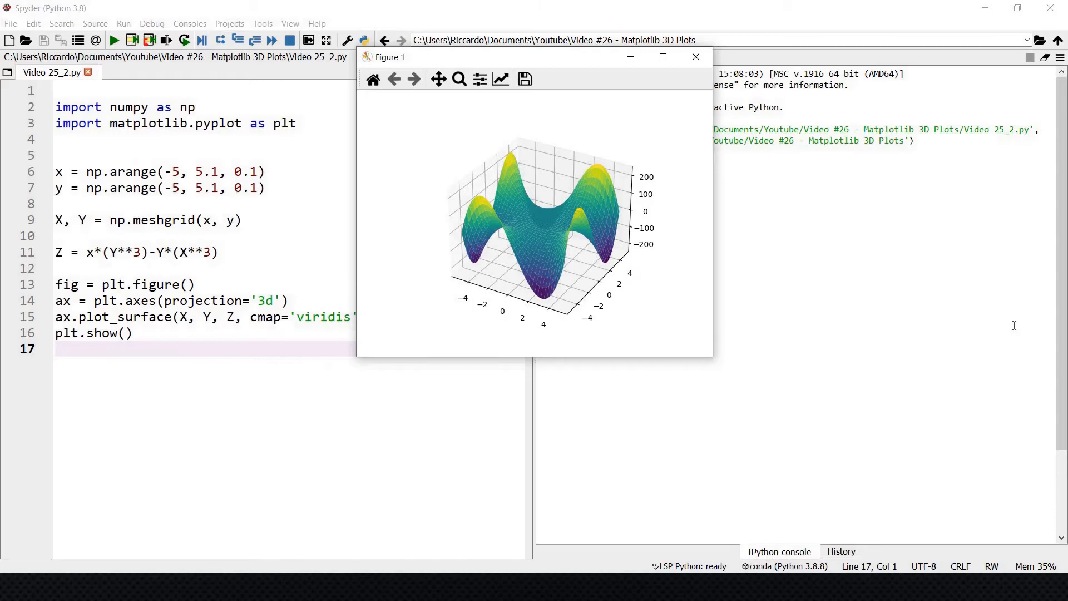
mouse_move(1002, 394)
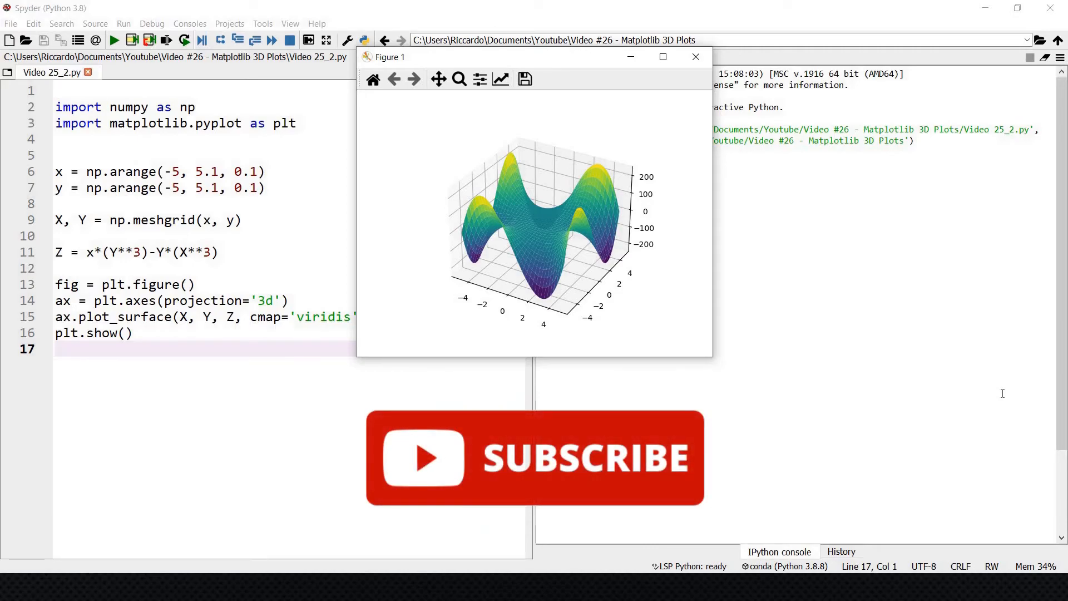
left_click(694, 57)
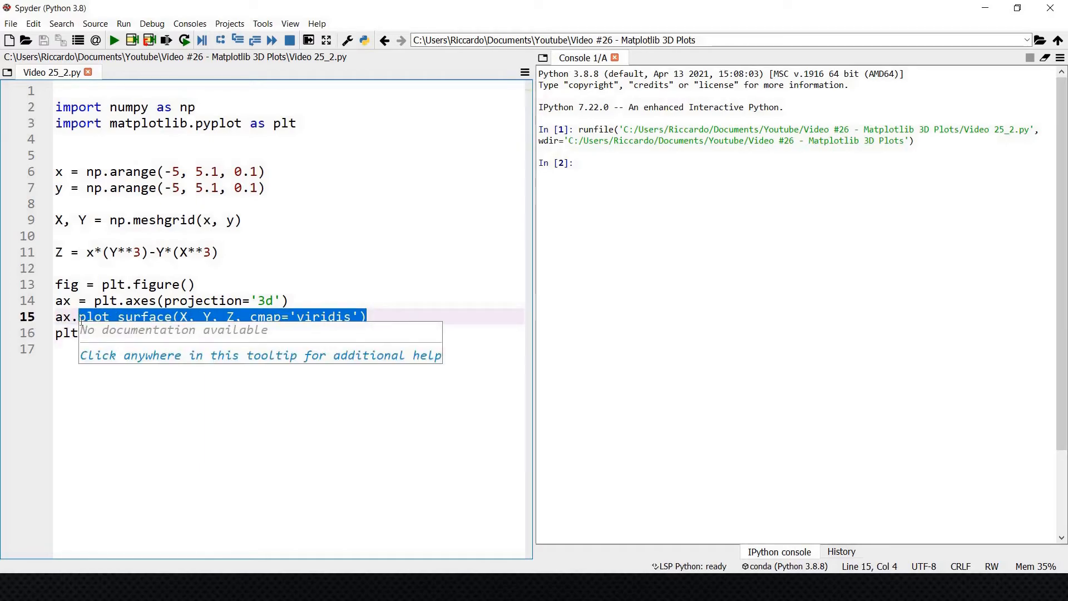
Step: Rewrite line 15 as ax.contour(X,Y,Z,40) for a 40-level 3D contour
type("co")
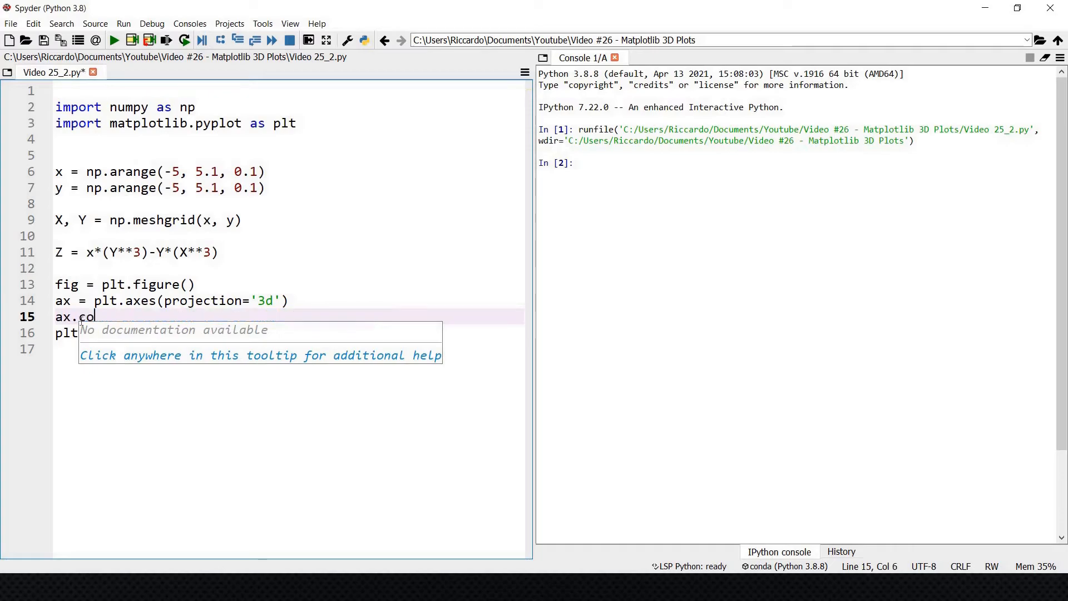
type("ntour()")
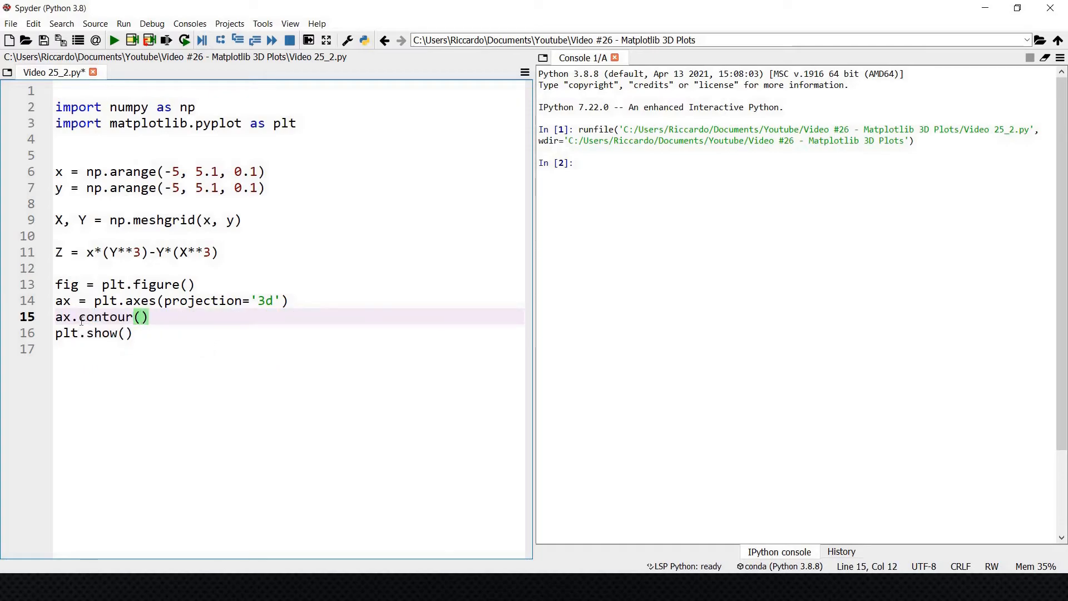
type("X,Y,")
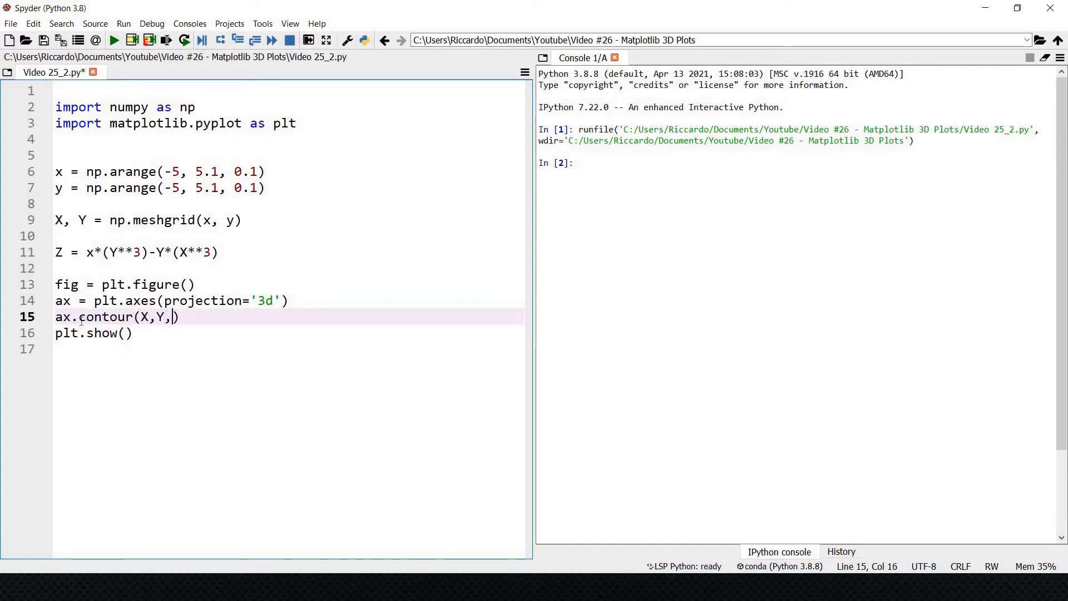
type("Z,4")
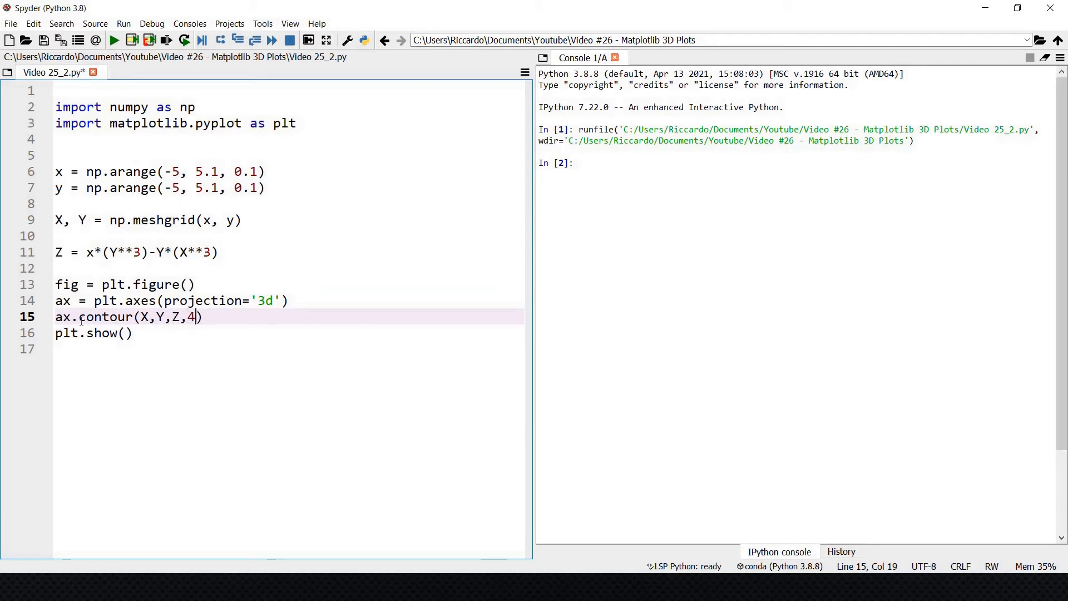
type("0")
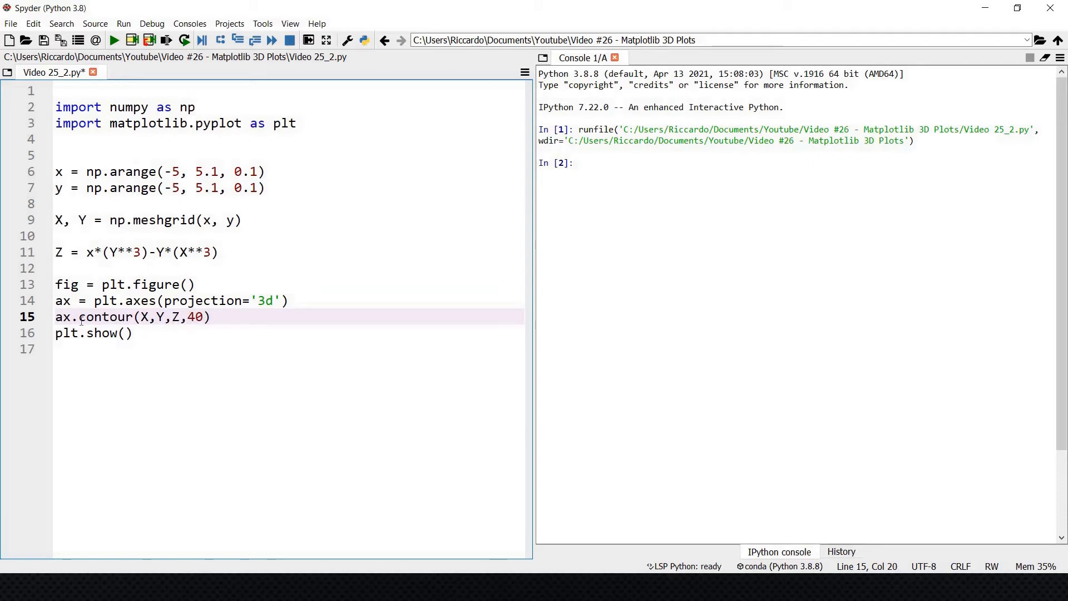
Step: Run the script to display the 40-level 3D contour plot
left_click(113, 39)
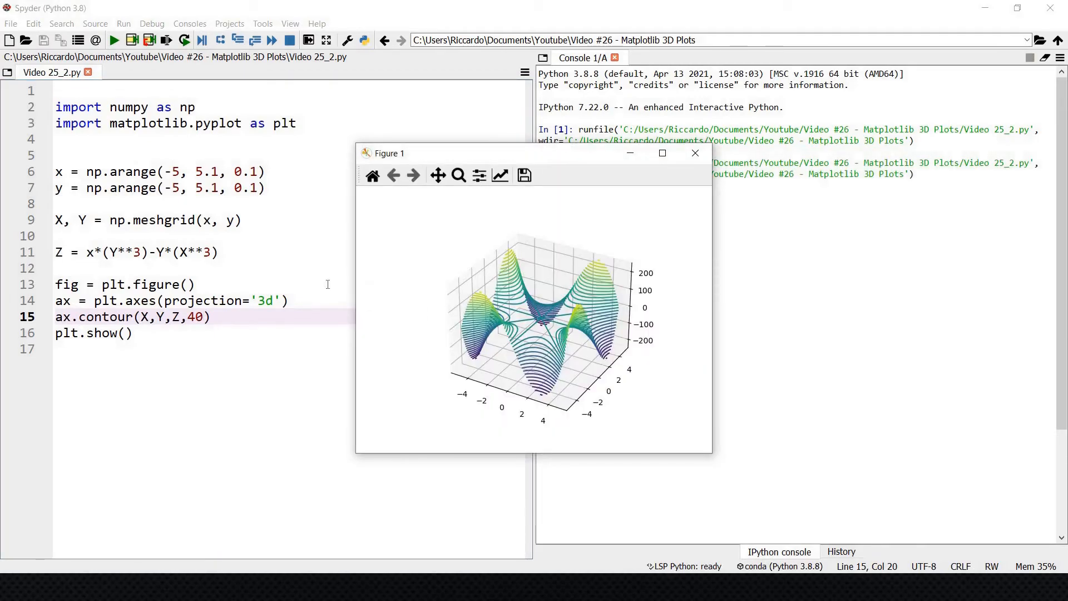
mouse_move(11, 425)
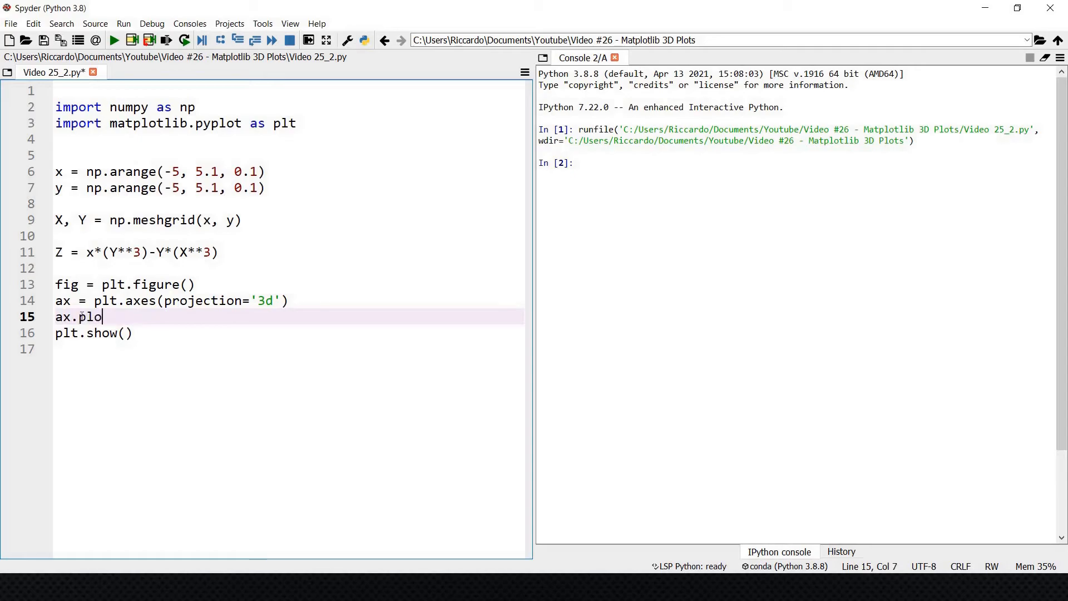
Step: Complete line 15 as ax.plot_wireframe(X,Y,Z) and run to show the blue wireframe
type("t_wire")
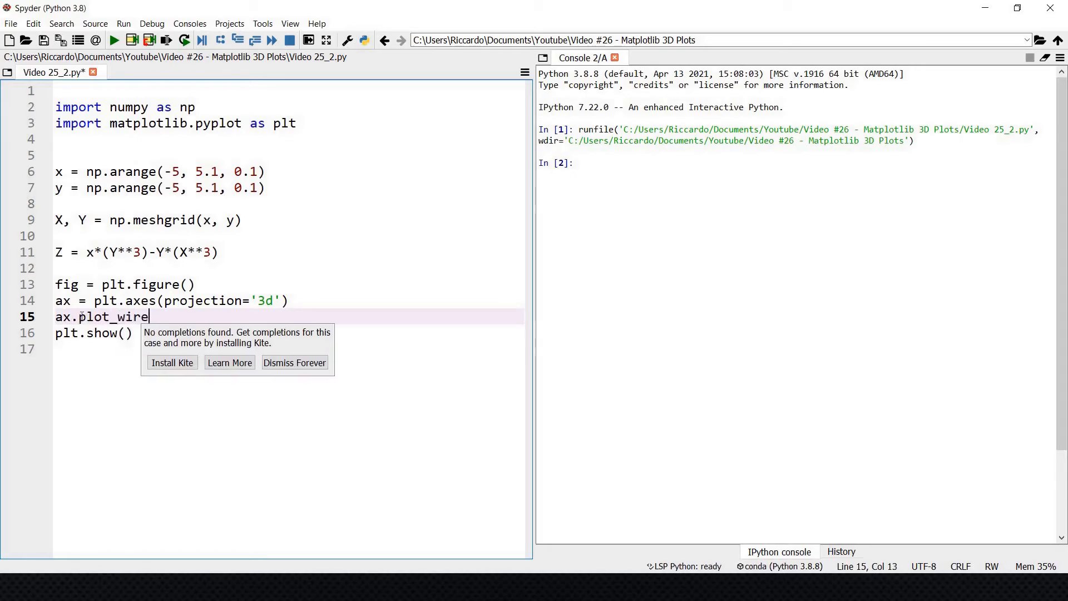
type("frame()")
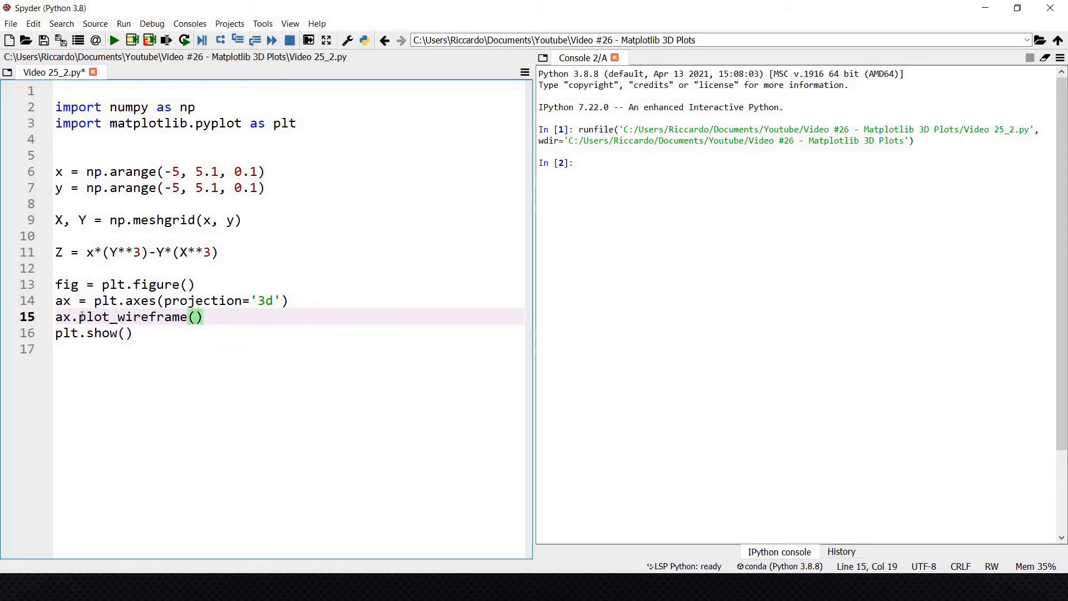
type("X,Y,Z")
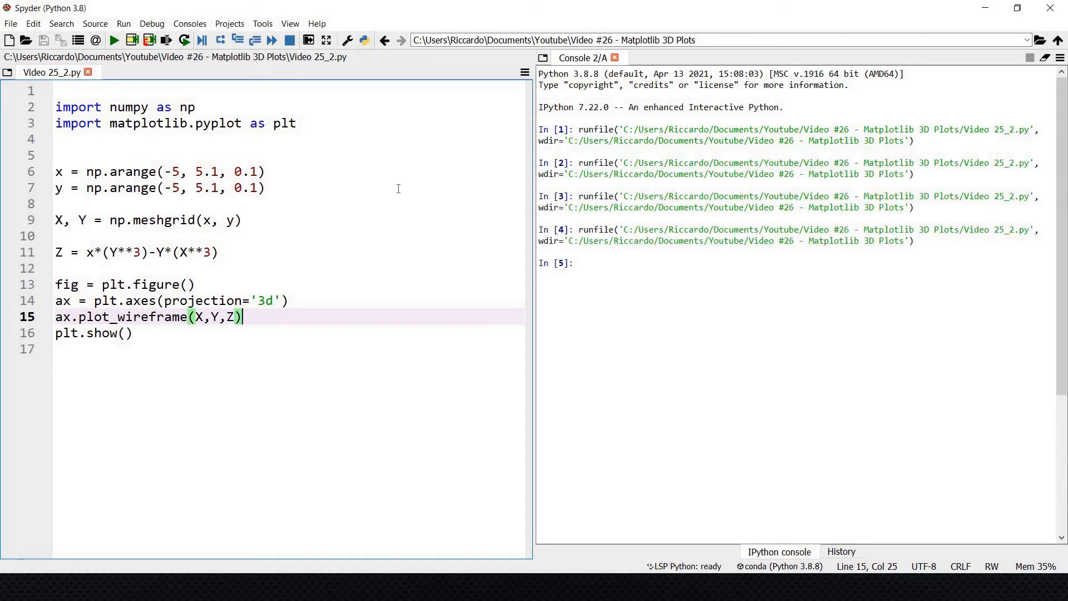
left_click(113, 39)
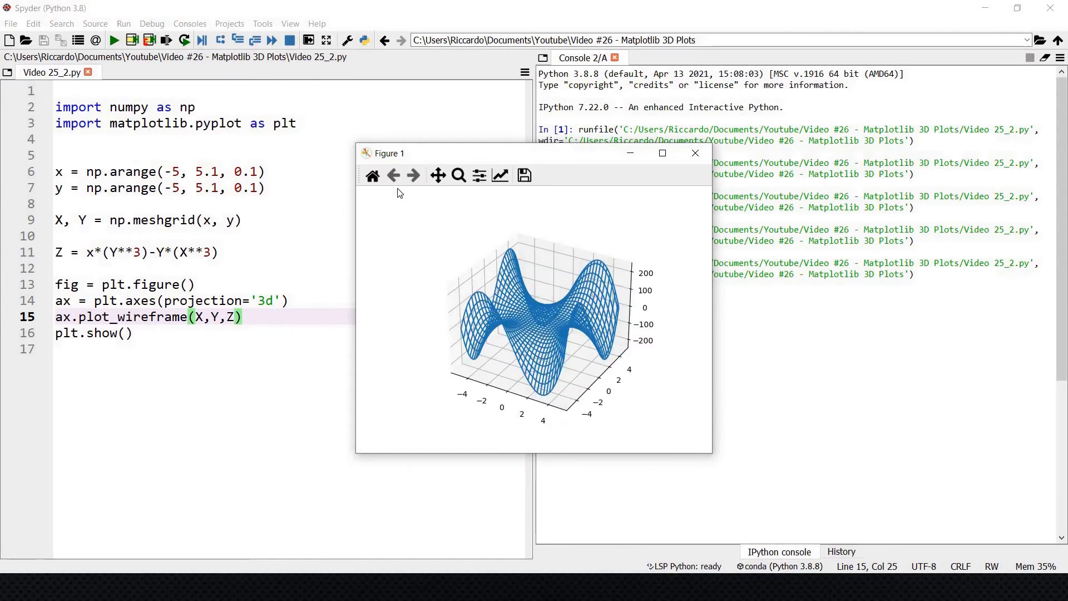